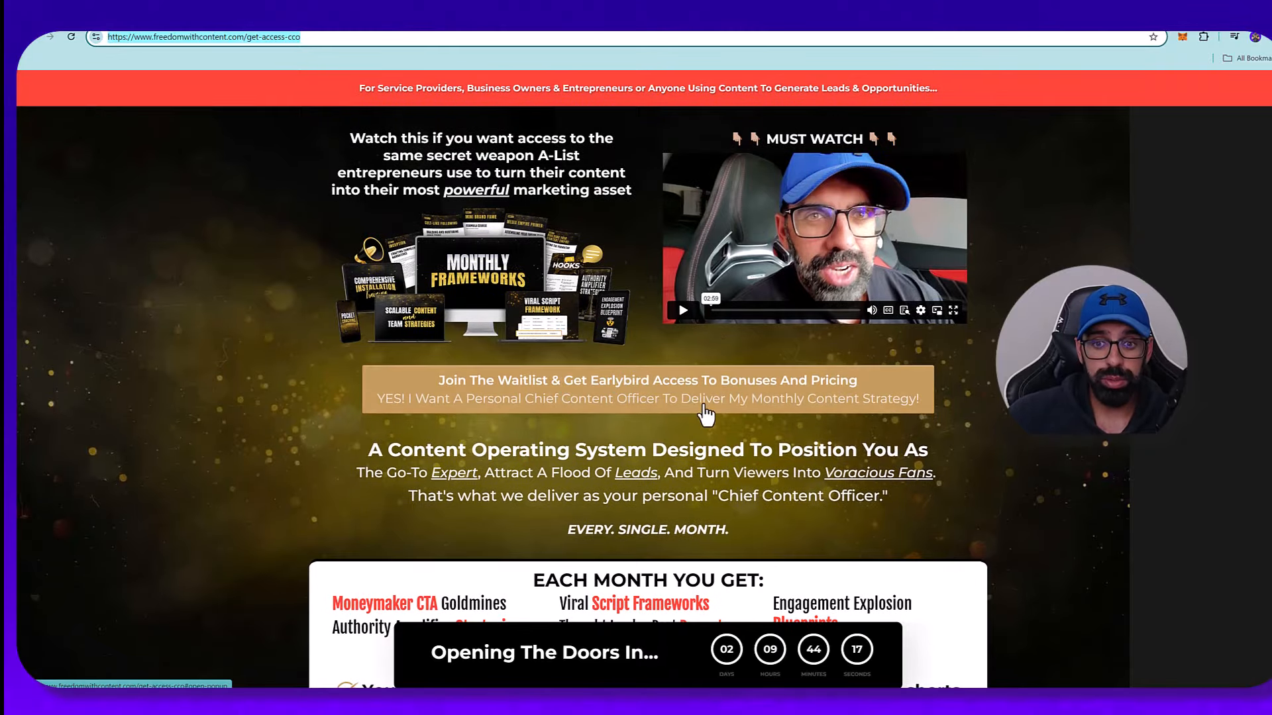
Step: Show the waitlist offer on the get-access page, then move to the Instagram Reels grid
{"action": "left_click", "coordinate": [647, 388]}
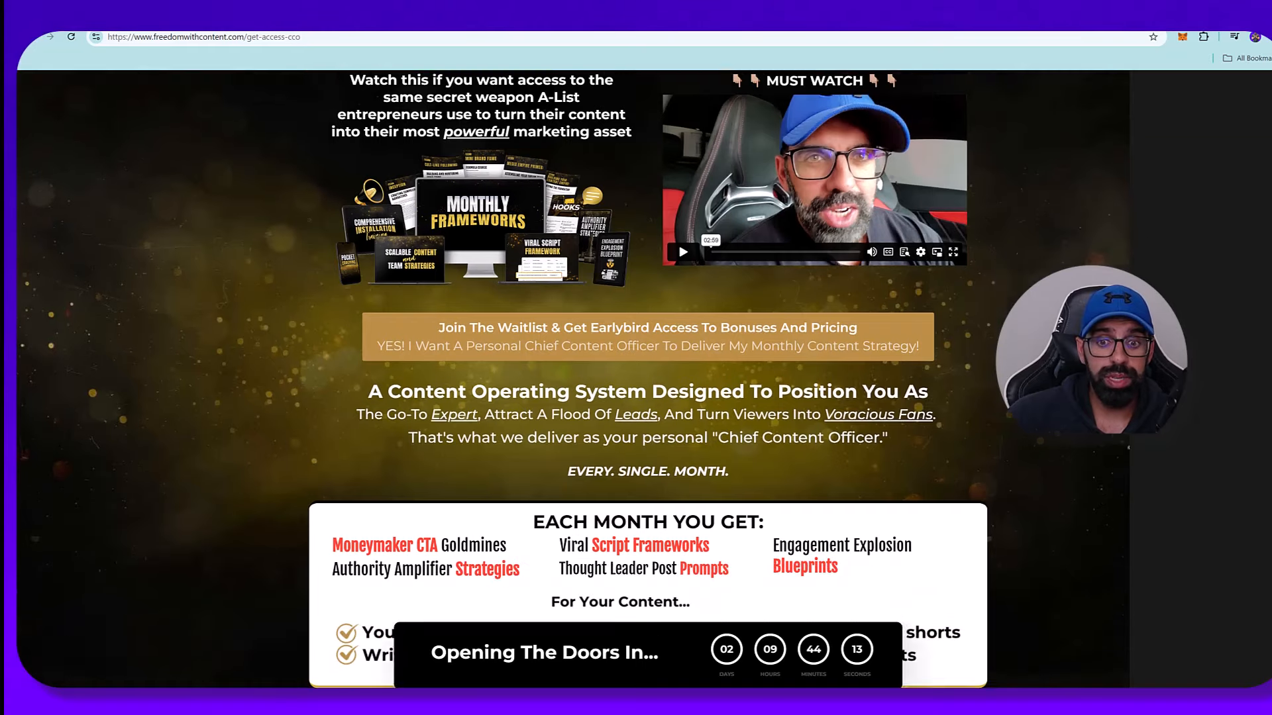
{"action": "scroll", "scroll_direction": "down", "scroll_amount": 3}
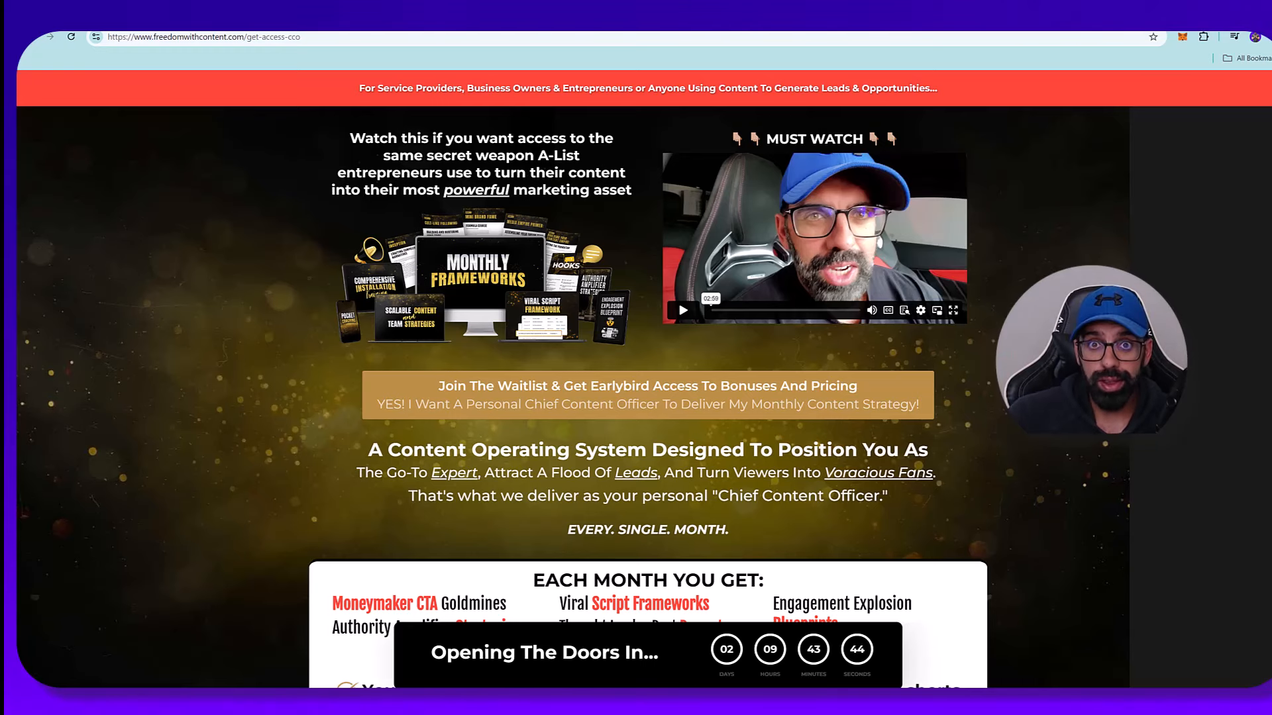
{"action": "scroll", "scroll_direction": "down", "scroll_amount": 3}
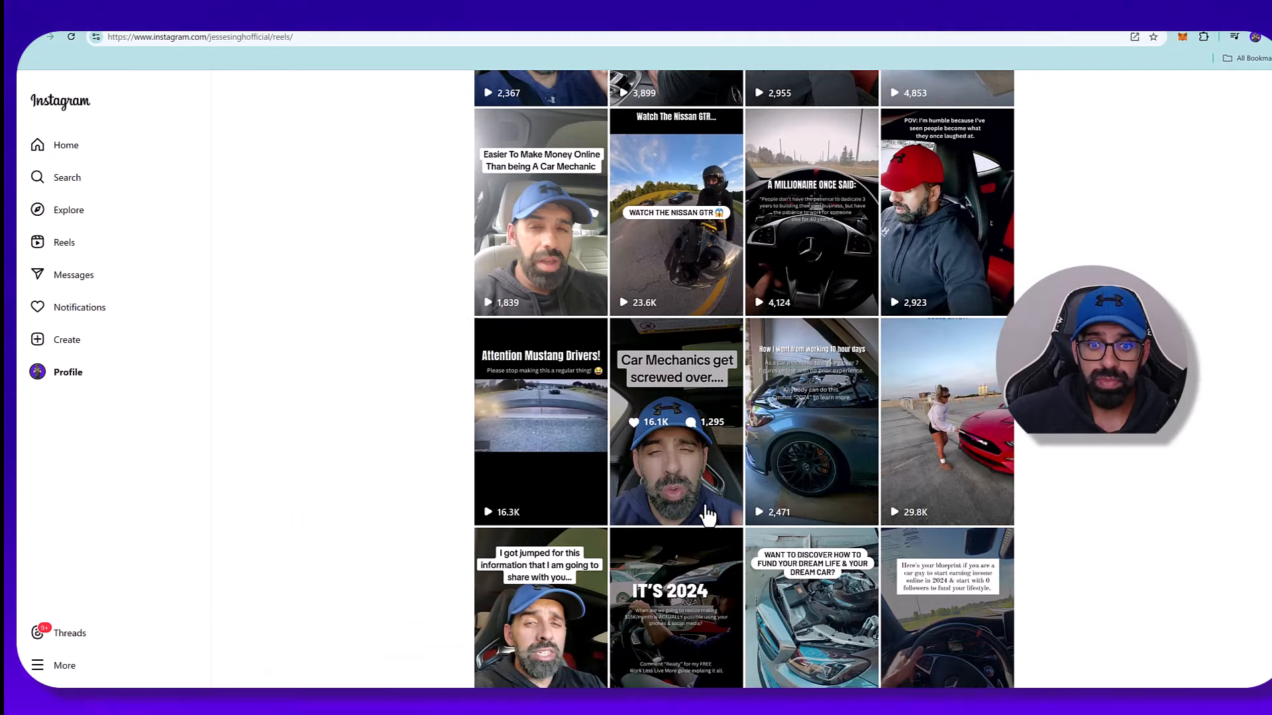
Step: Scroll through the Instagram Reels grid's view counts, then return to the freedomwithcontent.com waitlist tab
{"action": "scroll", "scroll_direction": "down", "scroll_amount": 3}
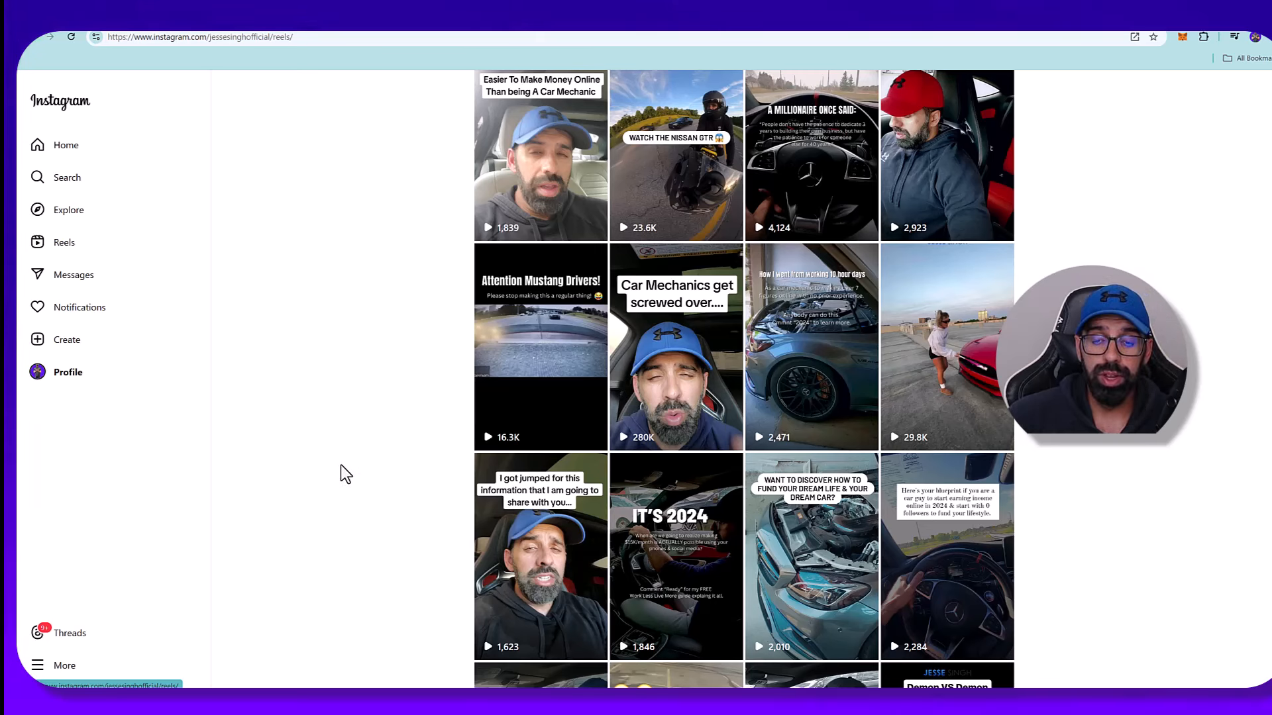
{"action": "scroll", "scroll_direction": "down", "scroll_amount": 3}
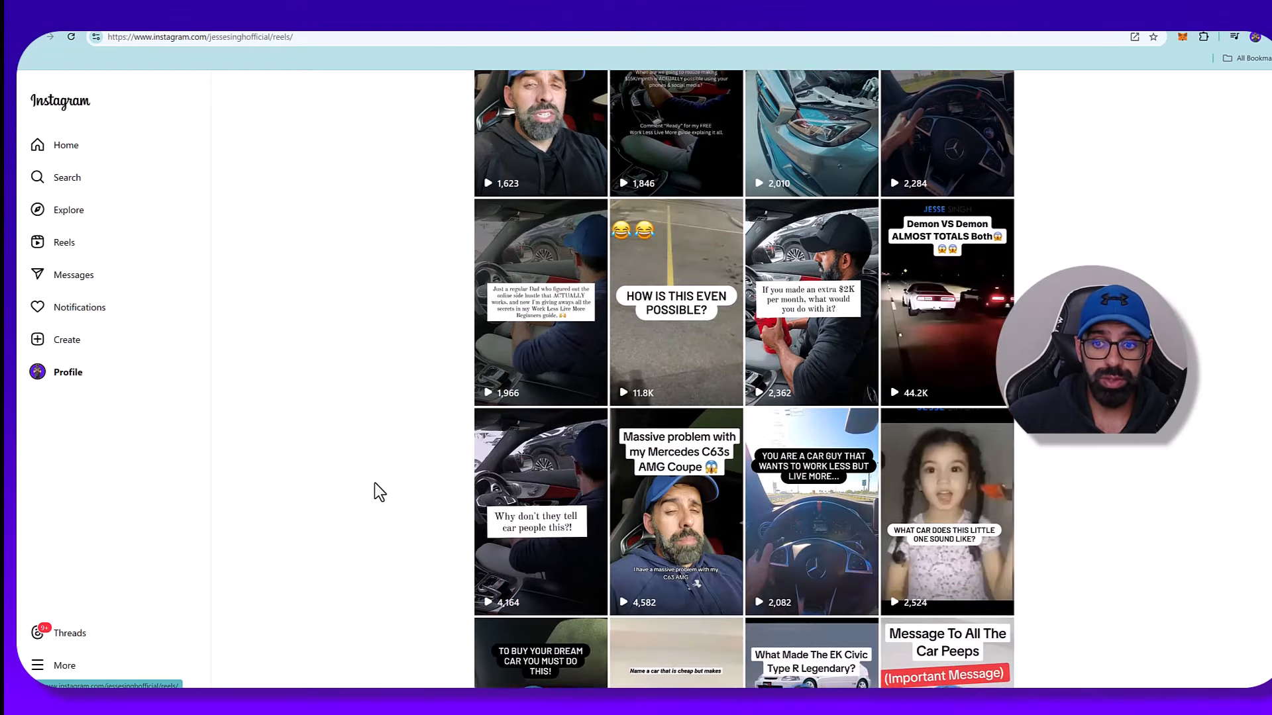
{"action": "scroll", "scroll_direction": "down", "scroll_amount": 3}
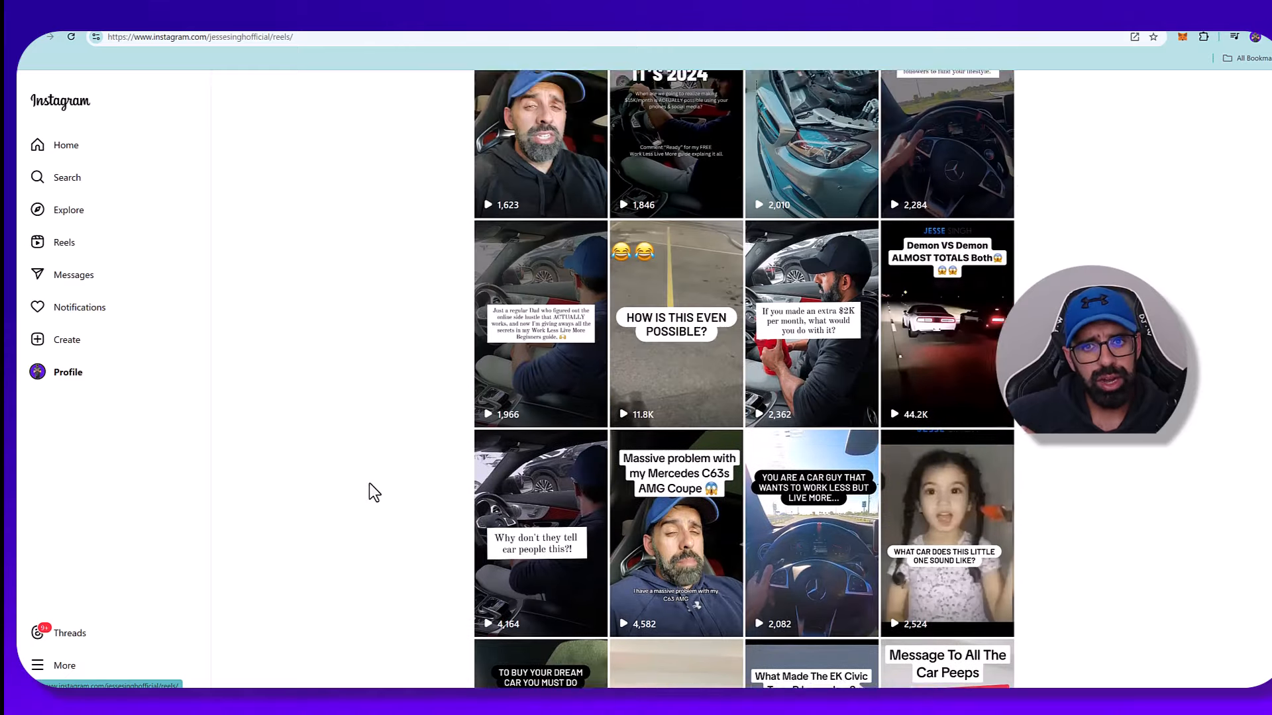
{"action": "scroll", "scroll_direction": "up", "scroll_amount": 3}
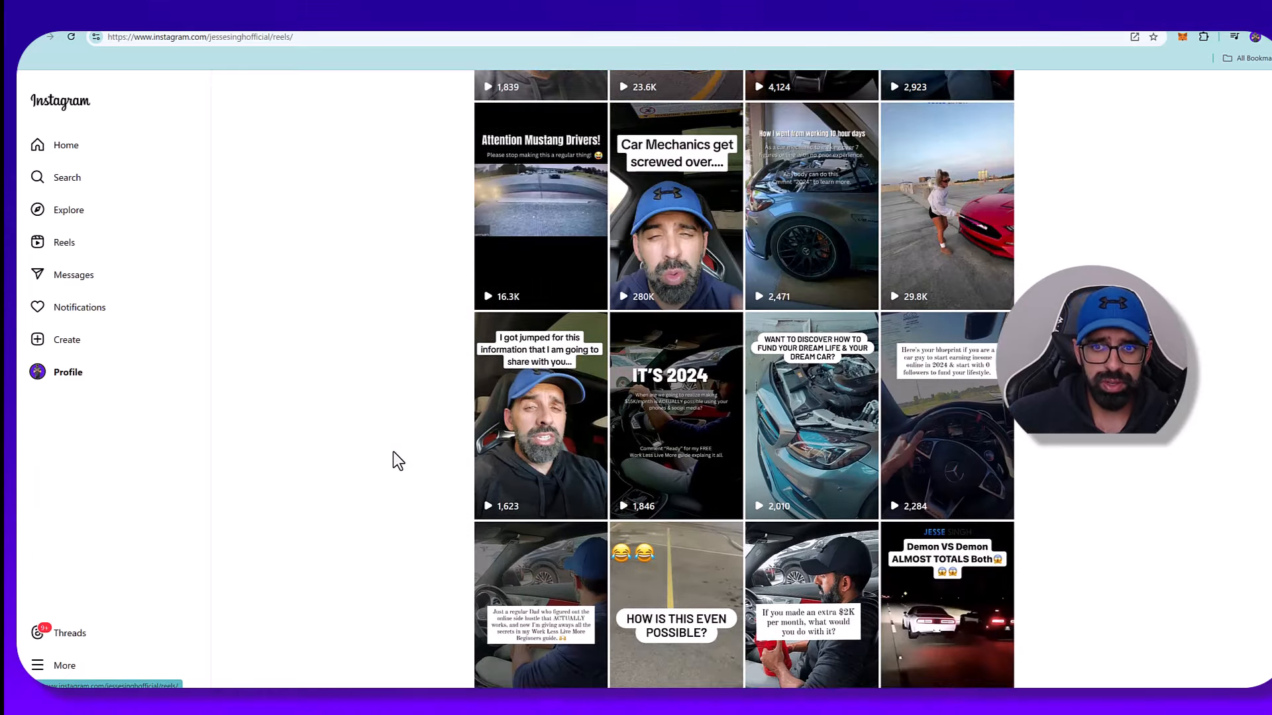
{"action": "scroll", "scroll_direction": "down", "scroll_amount": 3}
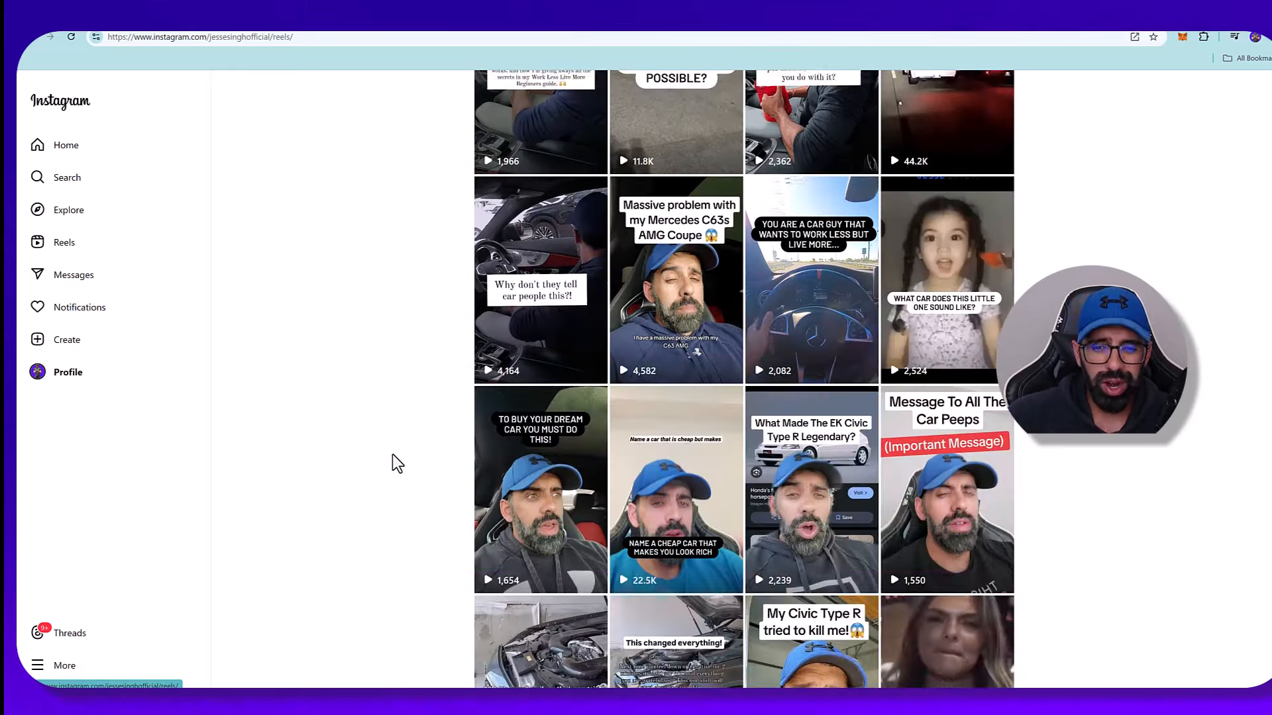
{"action": "scroll", "scroll_direction": "down", "scroll_amount": 3}
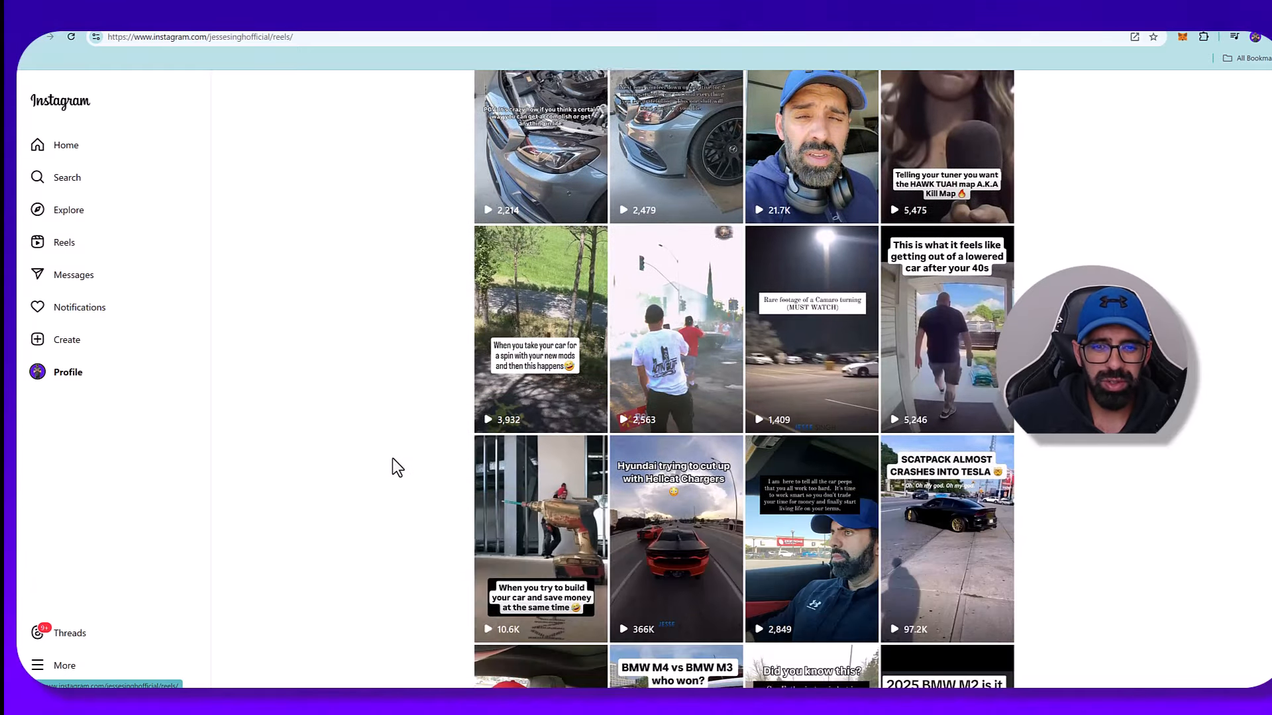
{"action": "scroll", "scroll_direction": "down", "scroll_amount": 3}
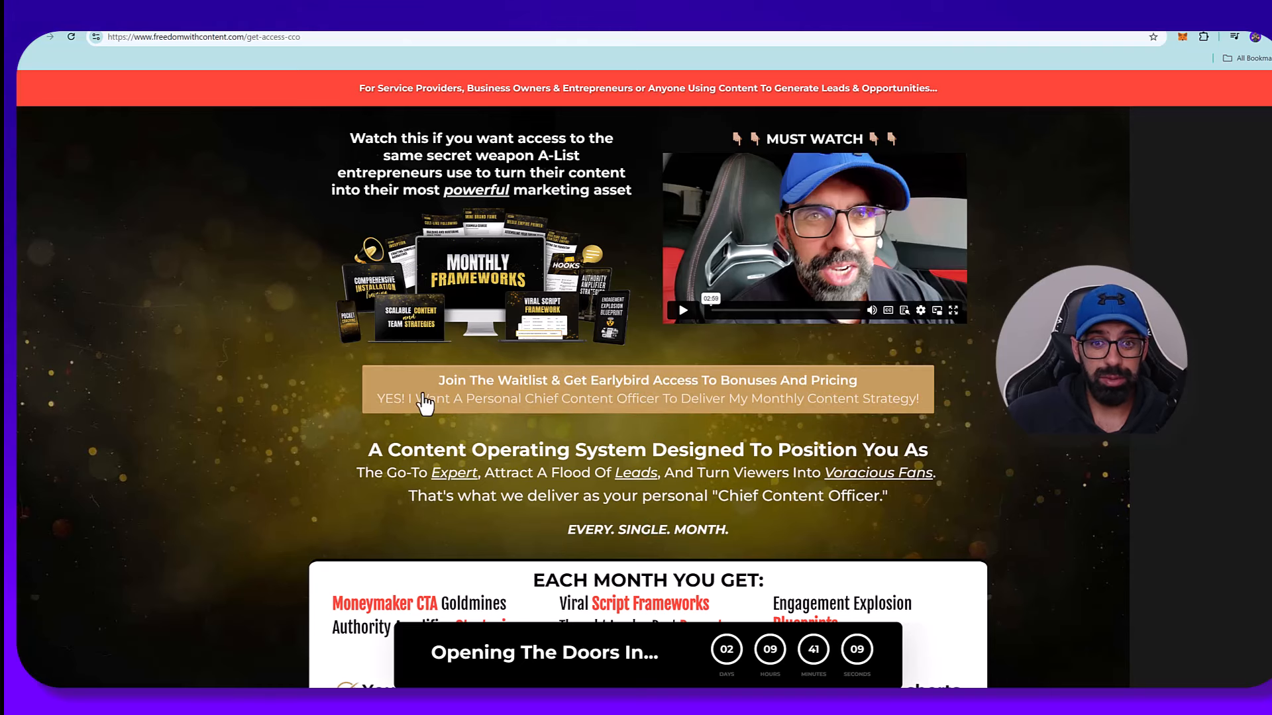
{"action": "mouse_move", "coordinate": [196, 375]}
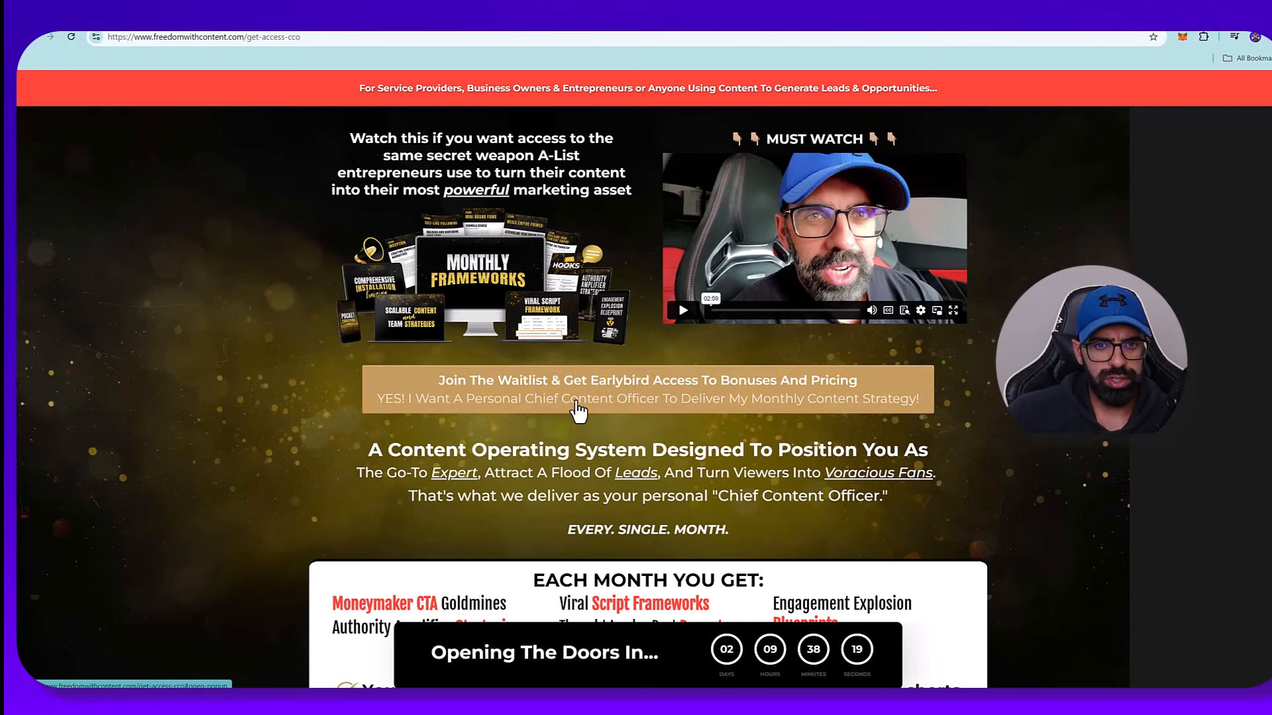
{"action": "mouse_move", "coordinate": [908, 426]}
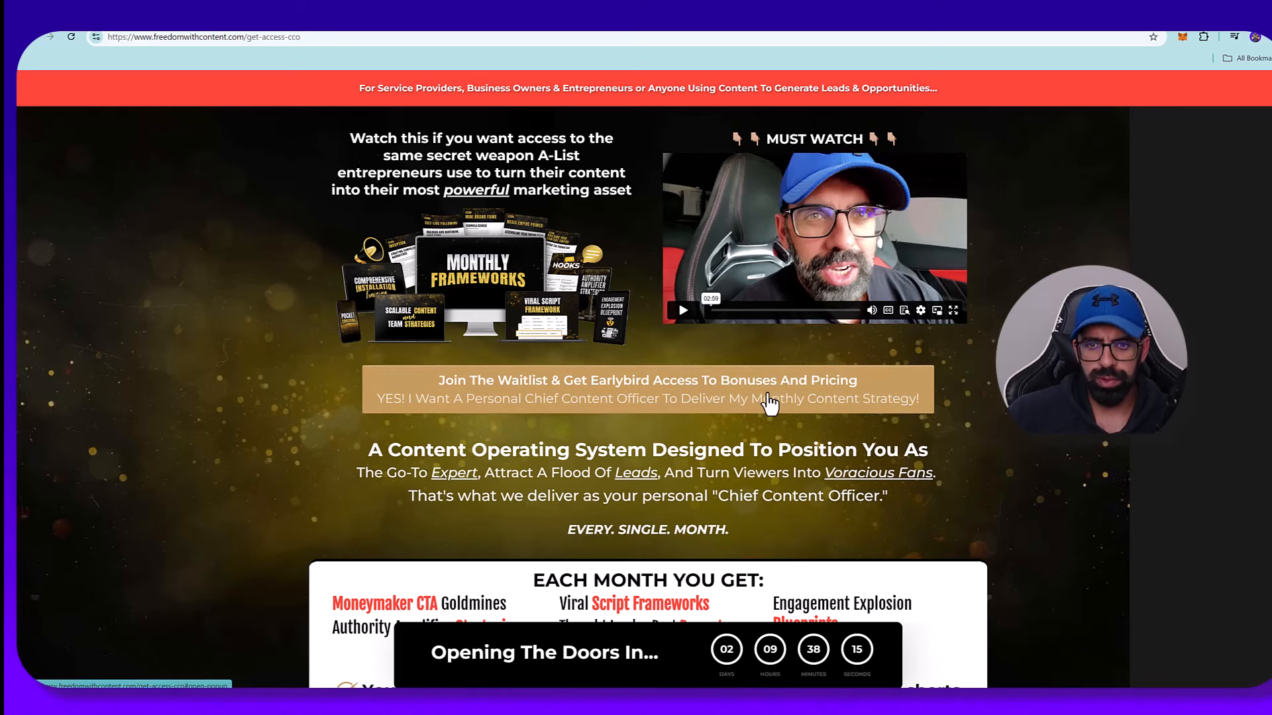
{"action": "mouse_move", "coordinate": [667, 397]}
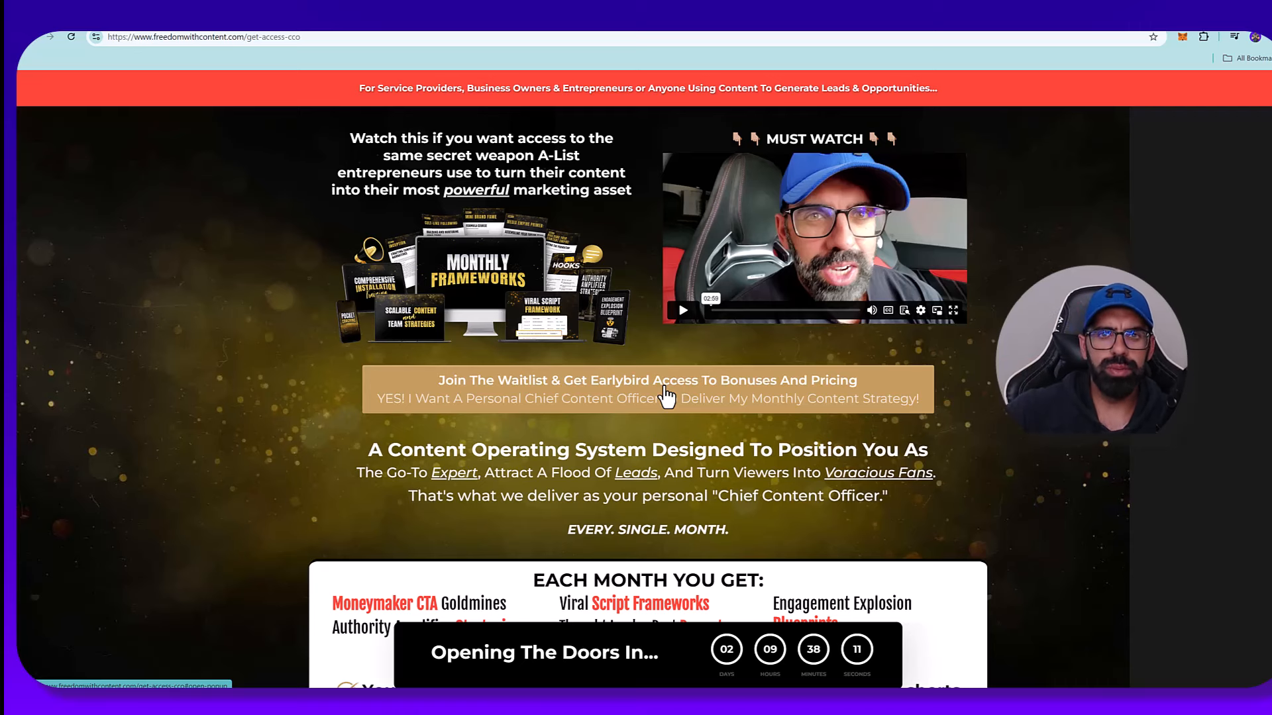
{"action": "mouse_move", "coordinate": [745, 293]}
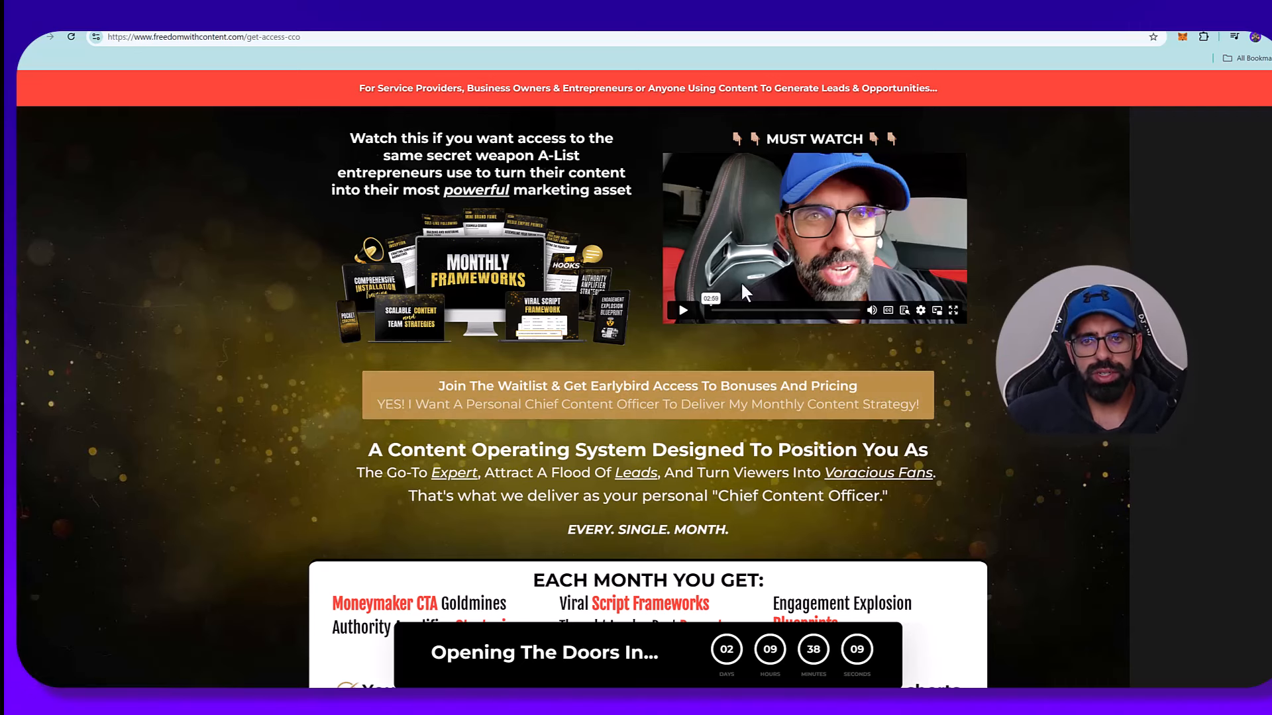
{"action": "mouse_move", "coordinate": [178, 319]}
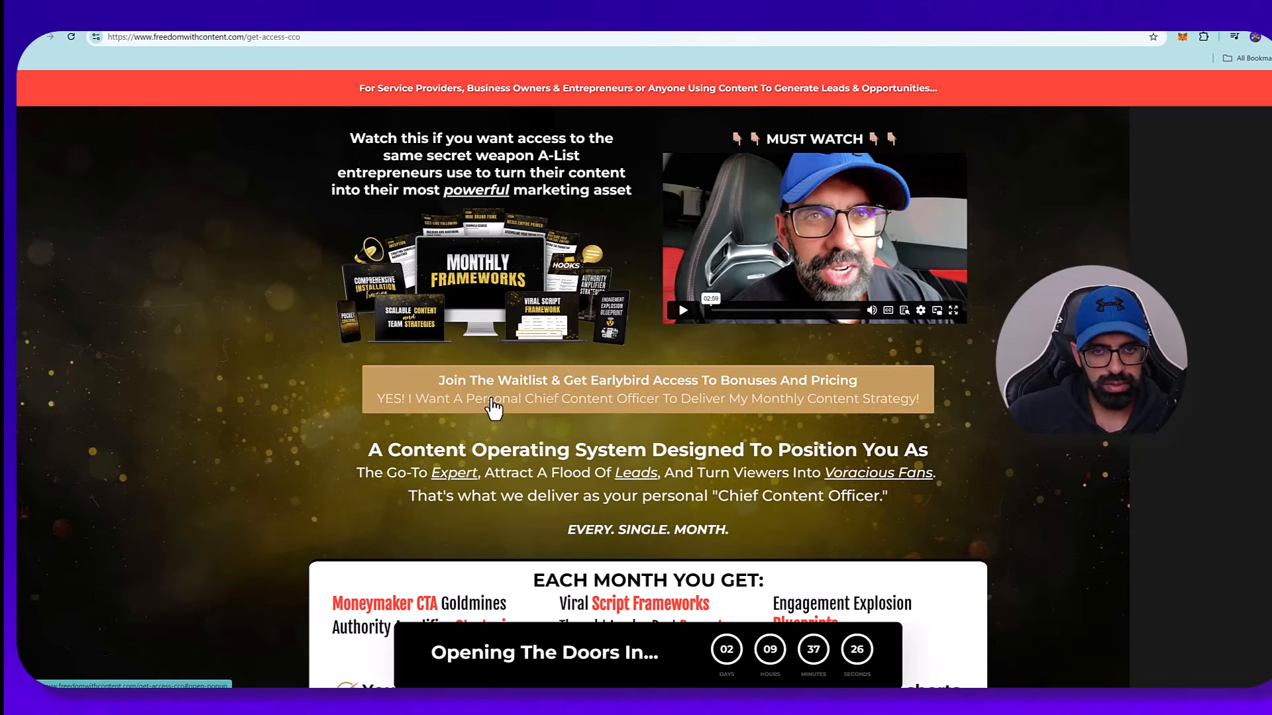
{"action": "mouse_move", "coordinate": [271, 359]}
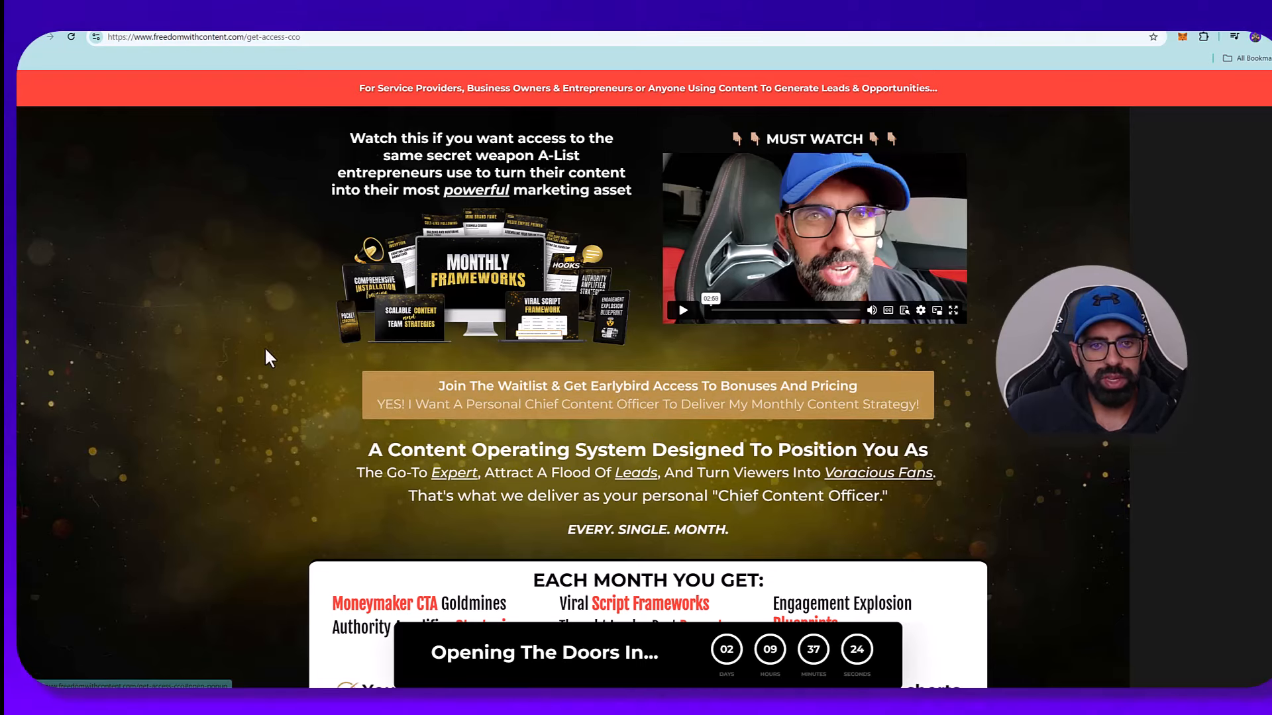